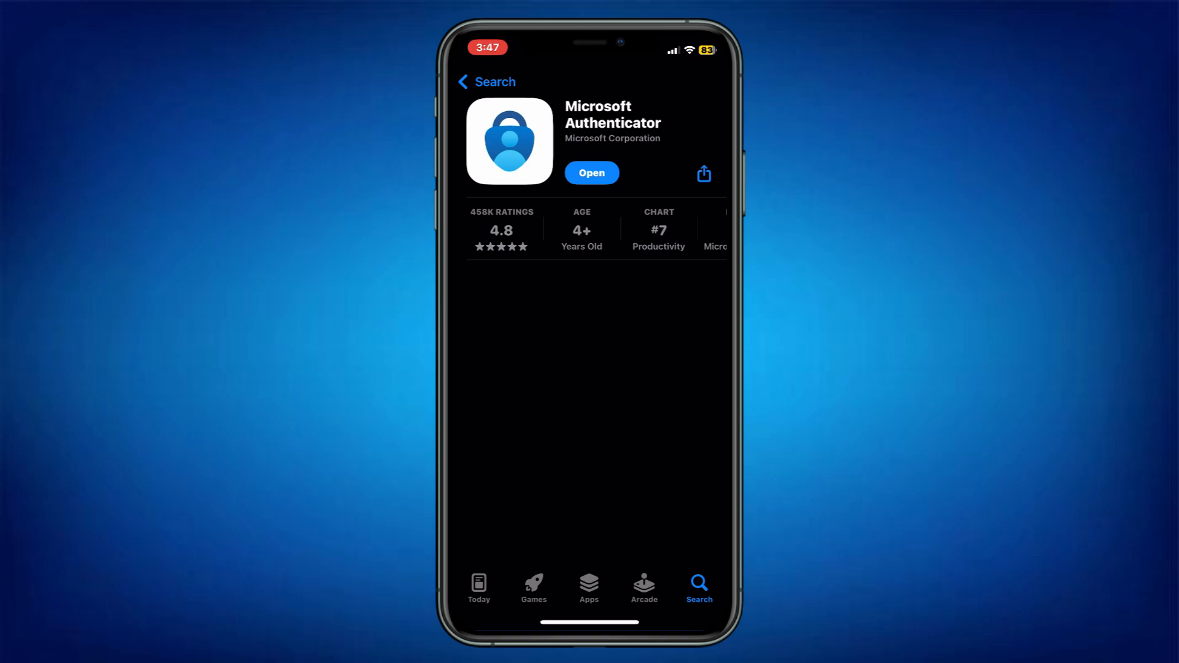
Launch Microsoft Authenticator to its sign-in, then reach the Microsoft Support site in Safari.
{"action": "left_click", "coordinate": [591, 172]}
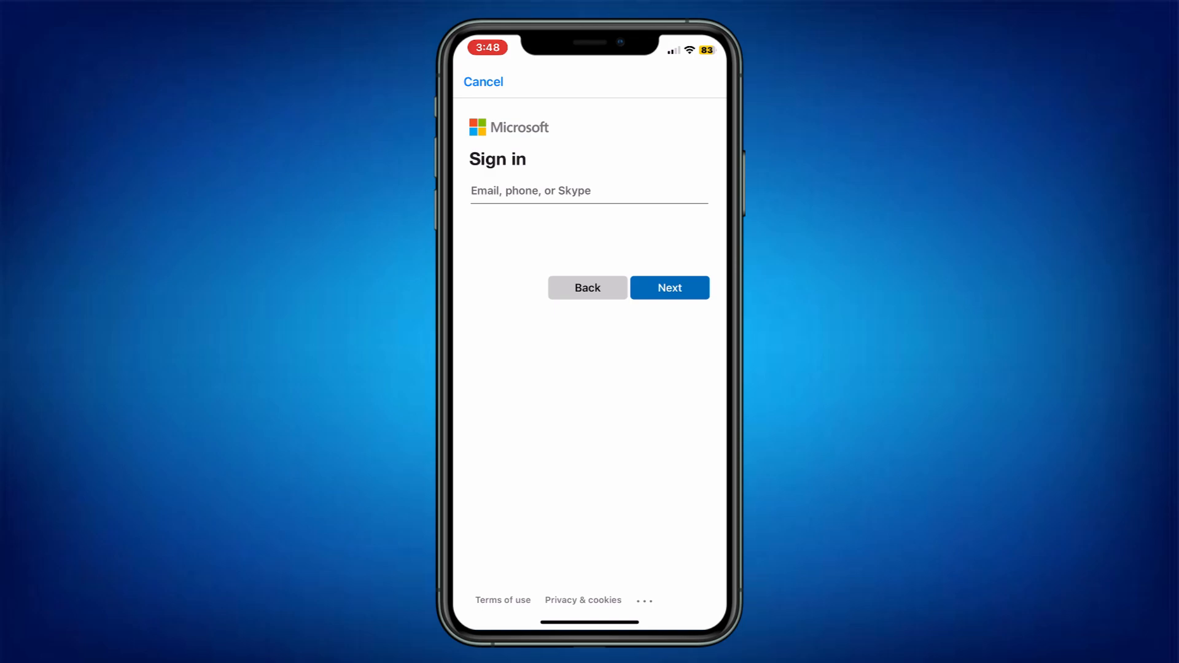
{"action": "left_click", "coordinate": [483, 81]}
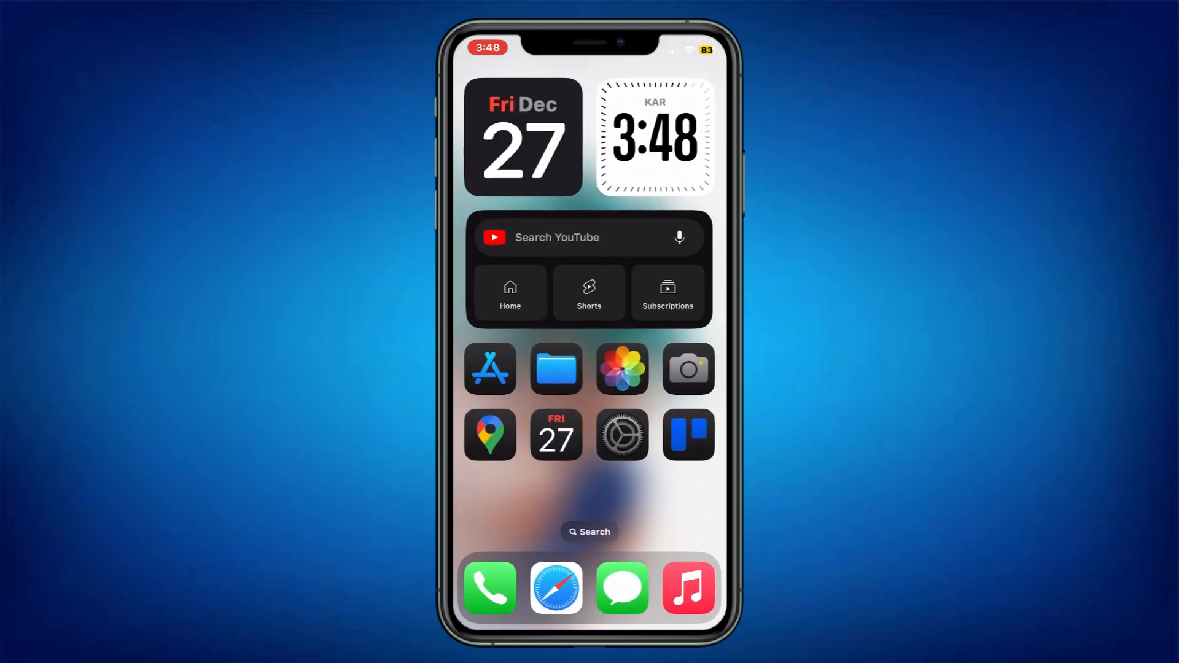
{"action": "left_click", "coordinate": [555, 588]}
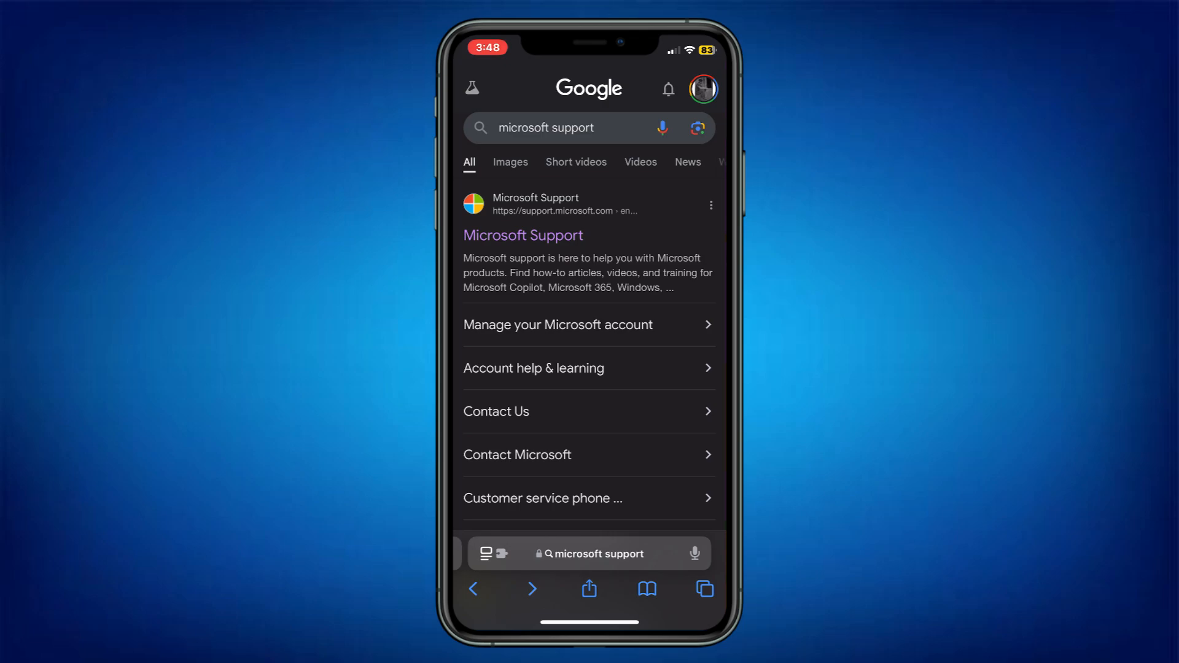
{"action": "left_click", "coordinate": [523, 235]}
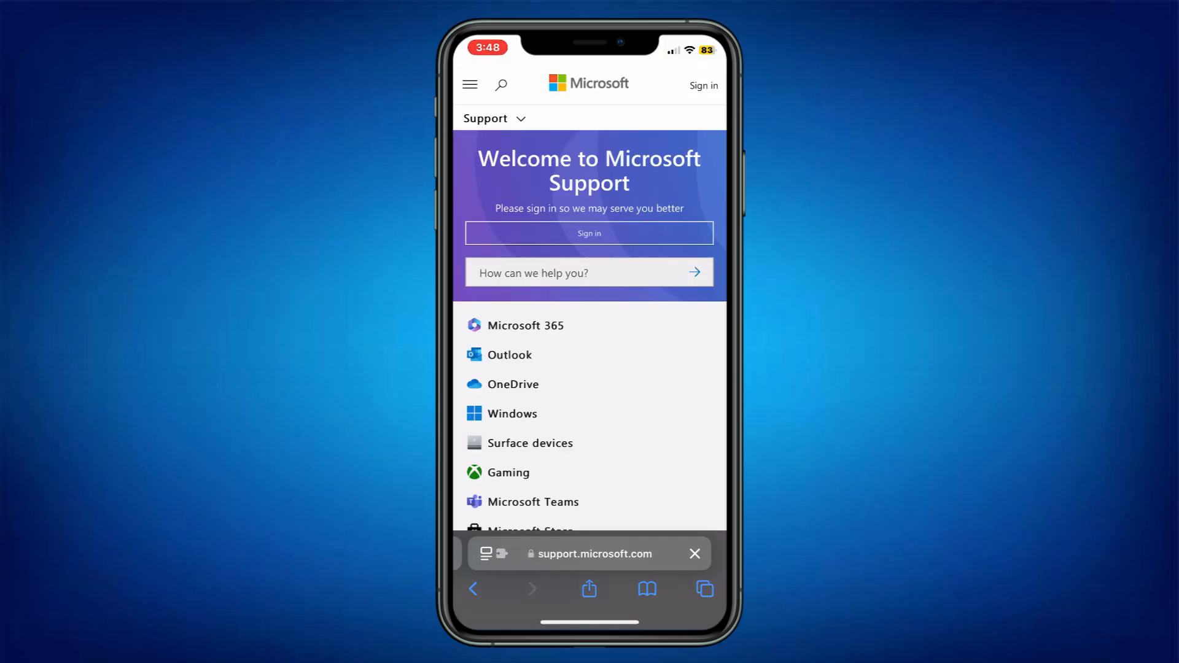
{"action": "left_click", "coordinate": [702, 84]}
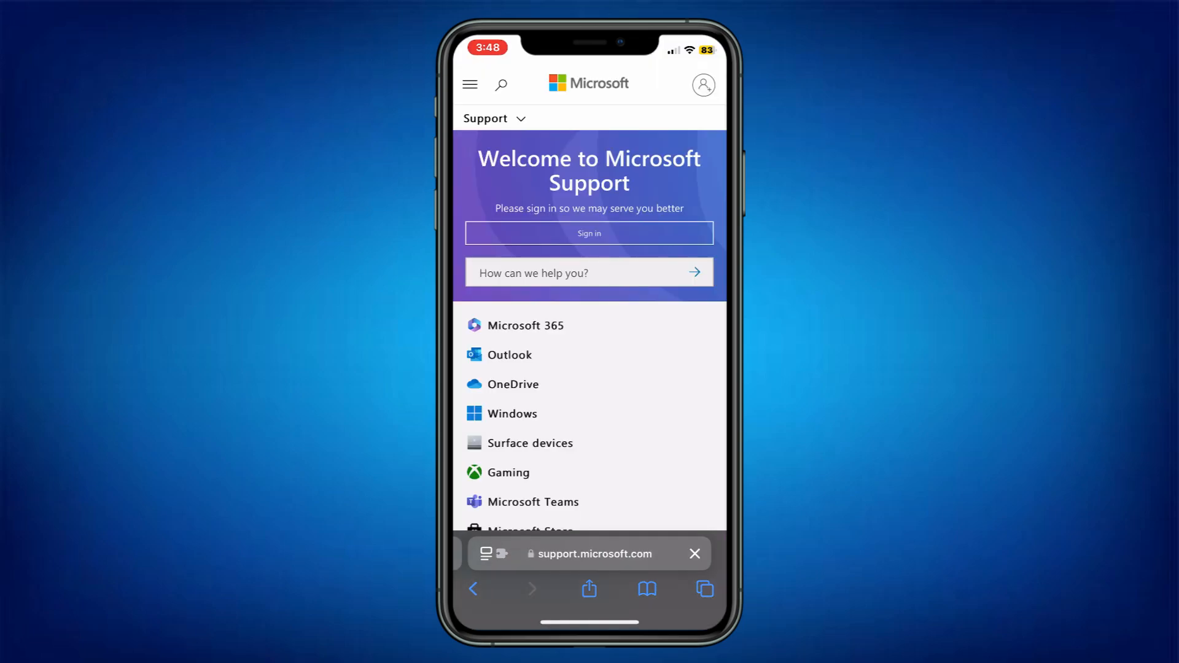
{"action": "scroll", "scroll_direction": "down", "scroll_amount": 3}
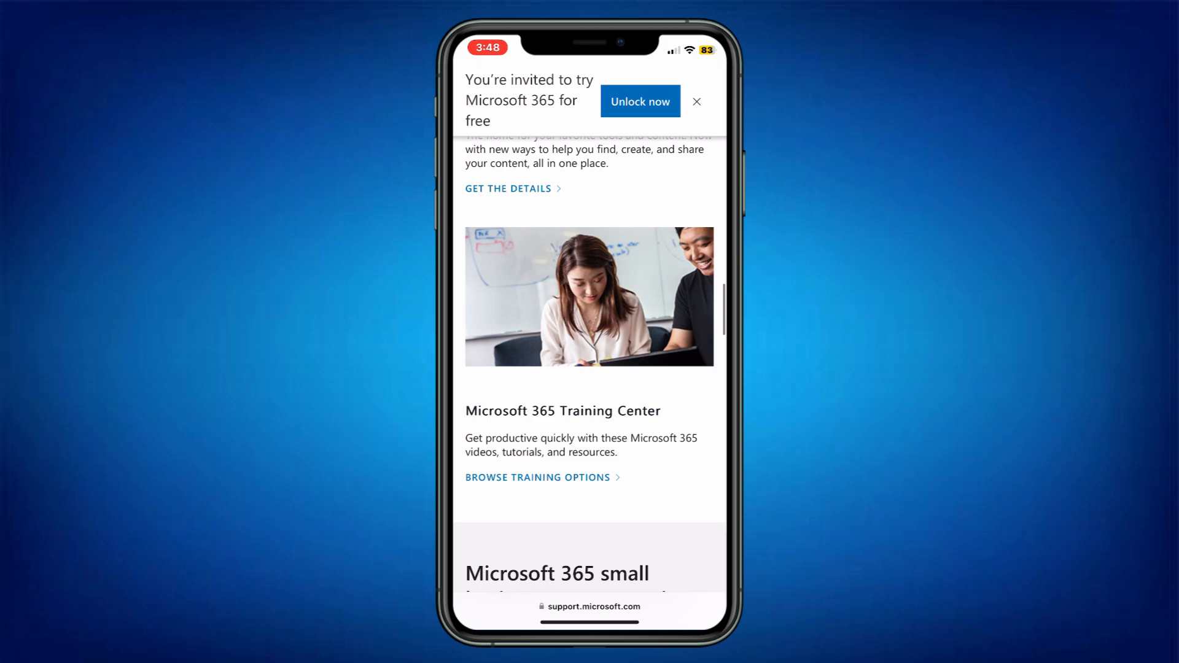
{"action": "scroll", "scroll_direction": "down", "scroll_amount": 3}
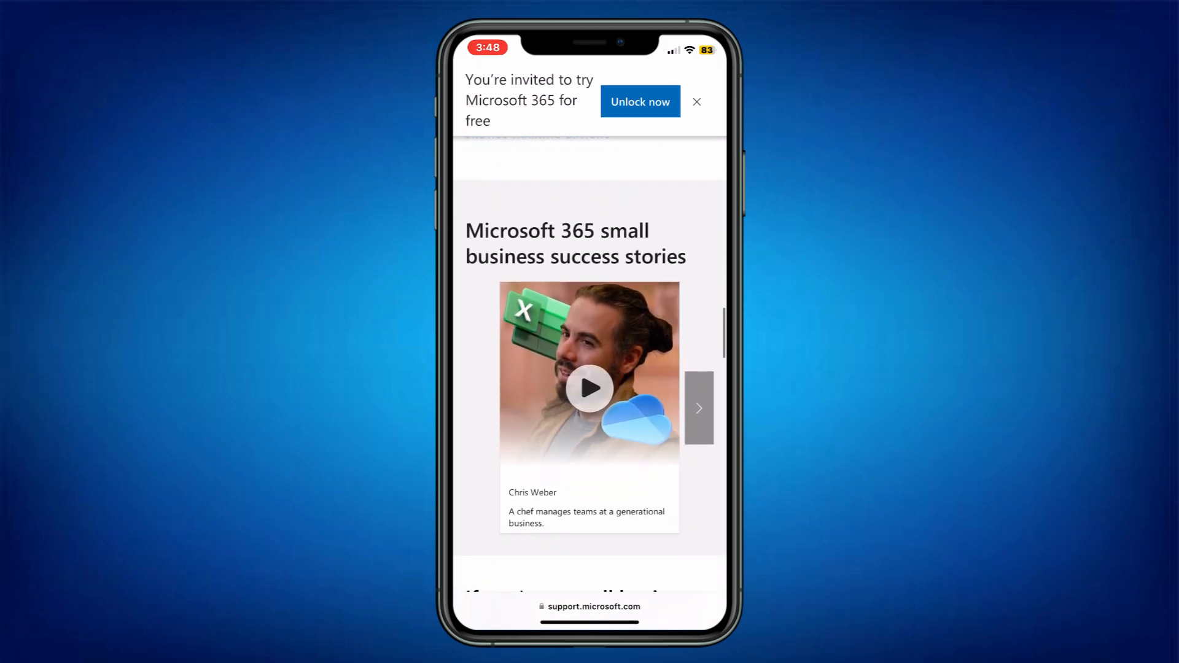
{"action": "scroll", "scroll_direction": "down", "scroll_amount": 3}
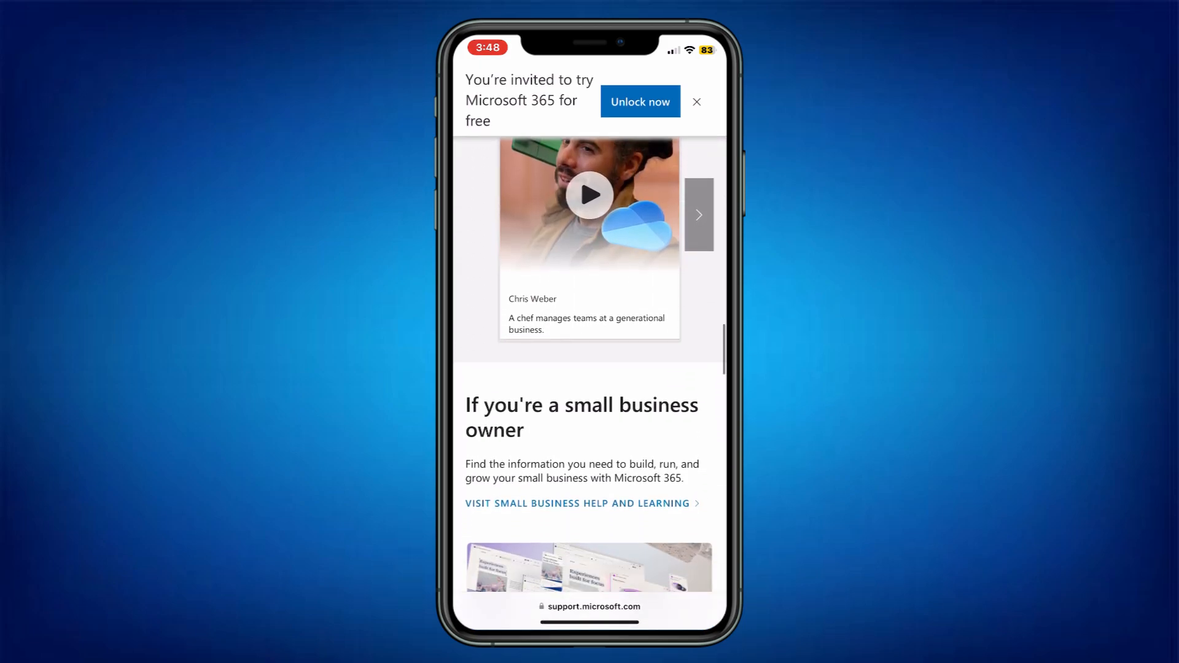
{"action": "scroll", "scroll_direction": "down", "scroll_amount": 3}
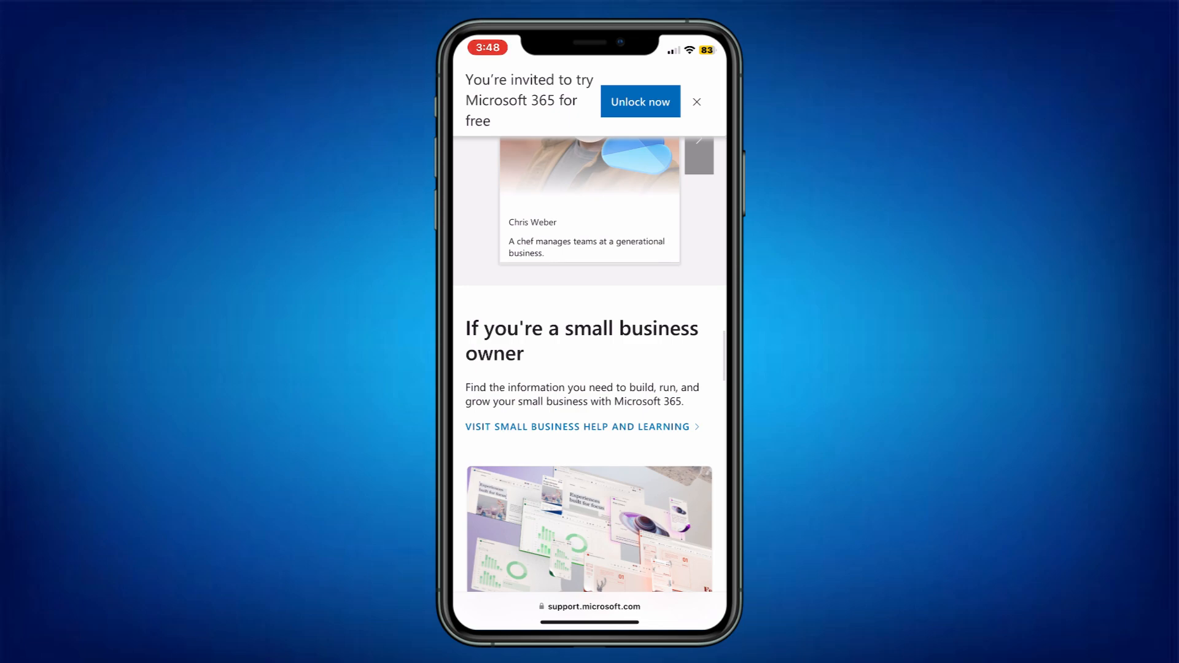